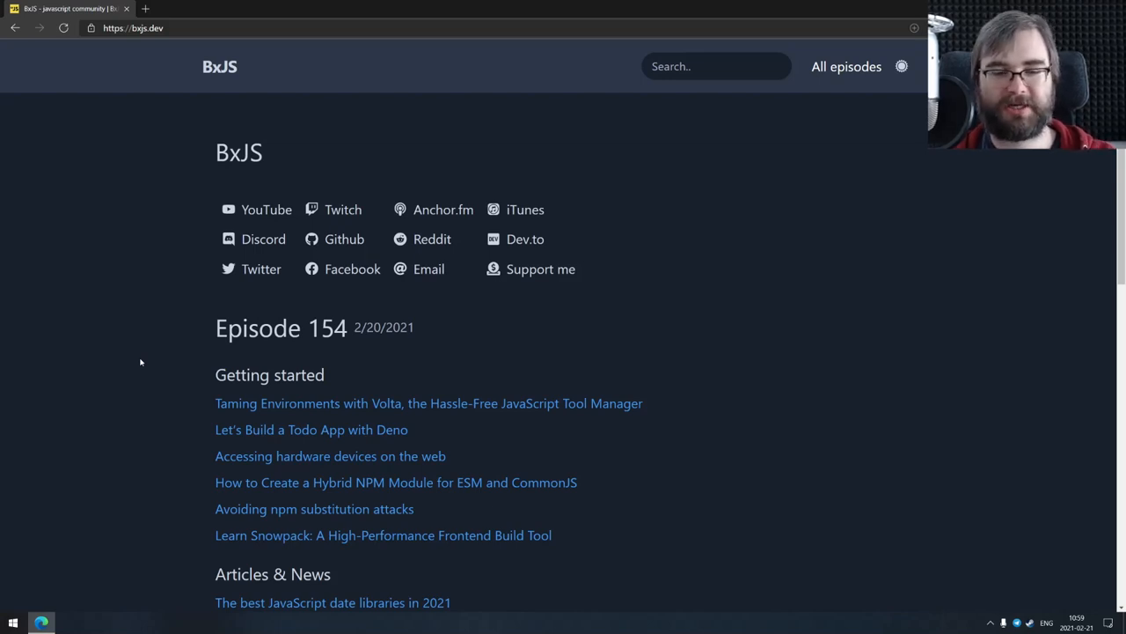
Open the BxJS GitHub organization from the site's social links in a new tab
scroll(down, 3)
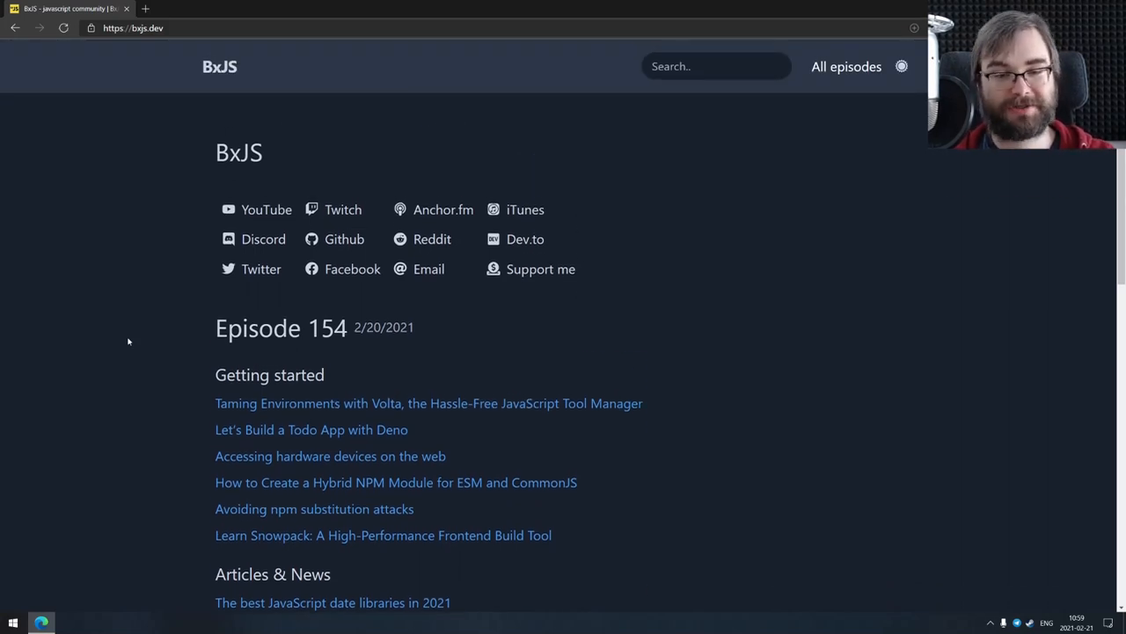
click(342, 209)
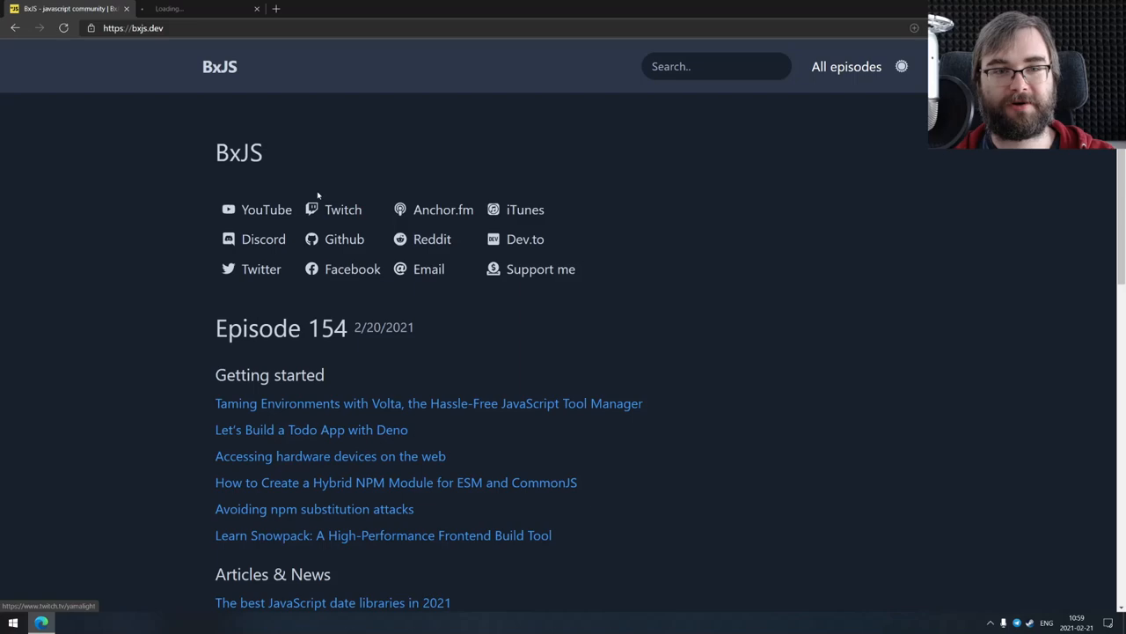
Navigate into the bxjs-weekly-bot repository's src folder and open telegram.js
click(345, 239)
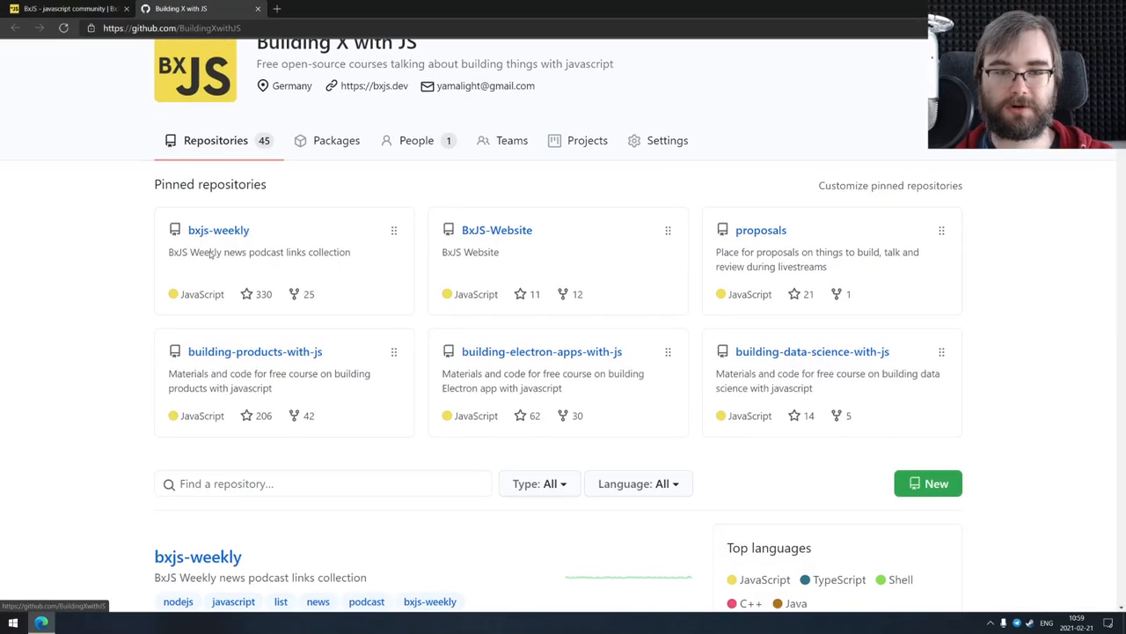
scroll(down, 3)
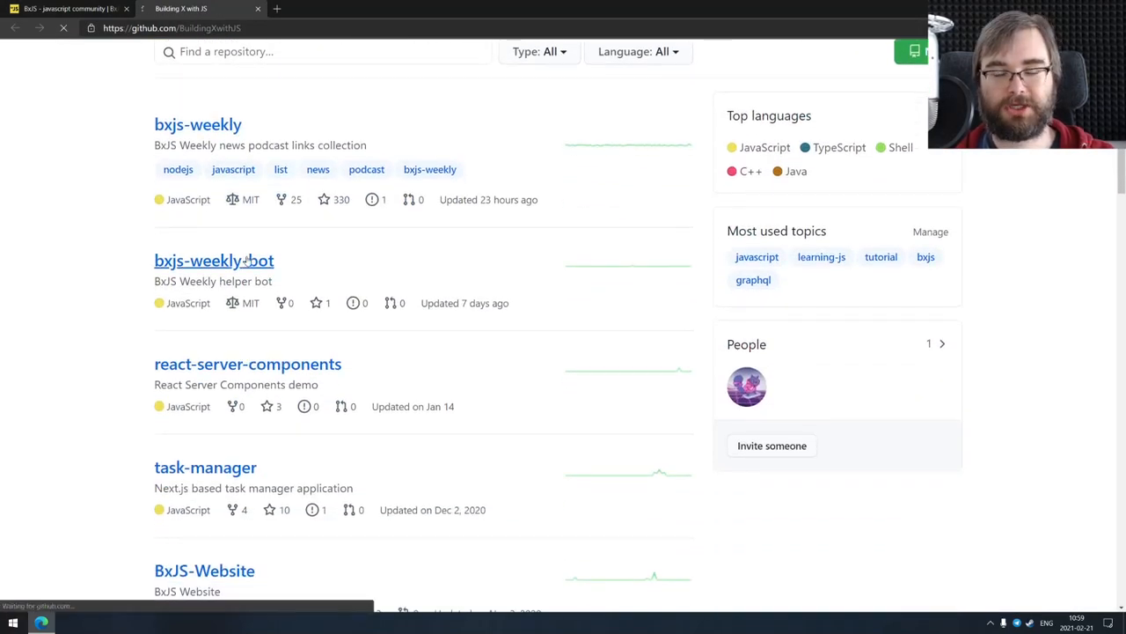
click(213, 261)
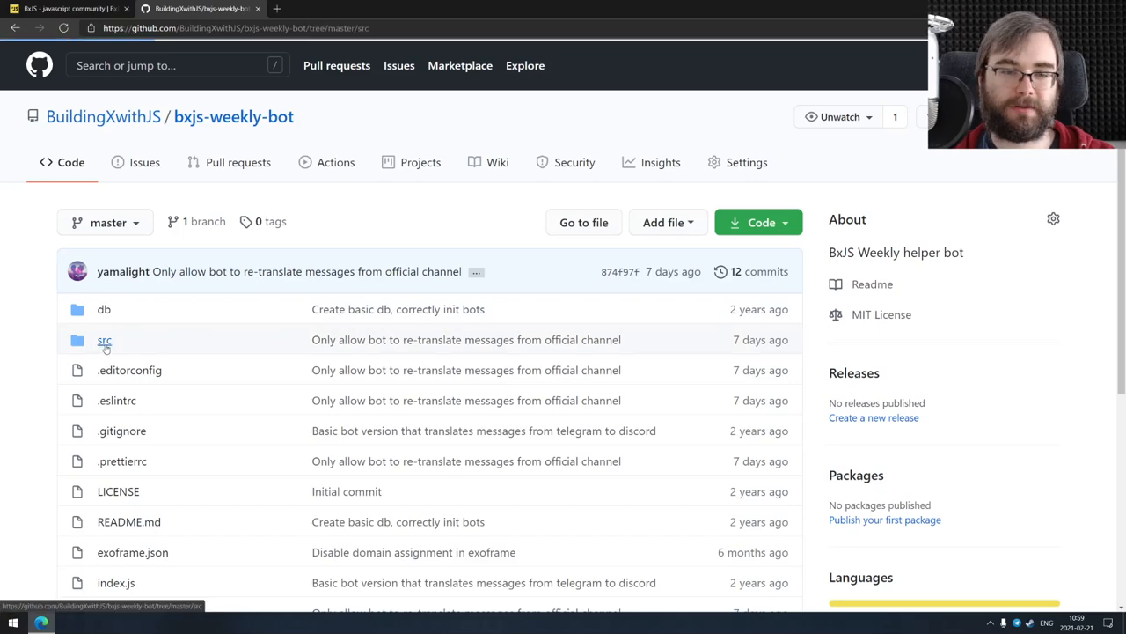
click(104, 340)
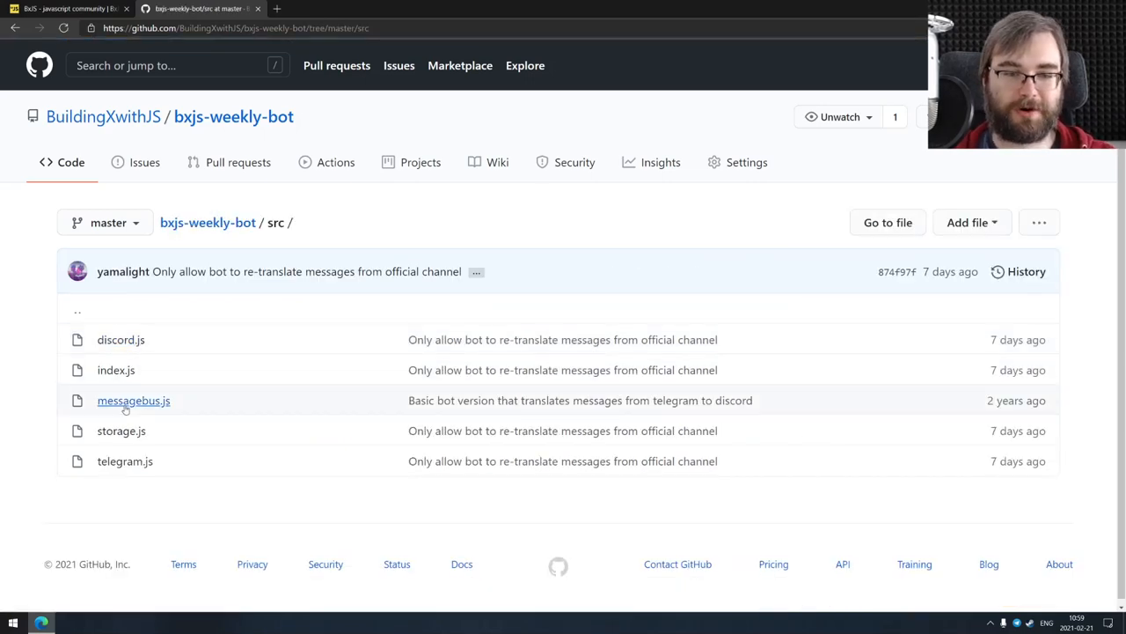
click(125, 461)
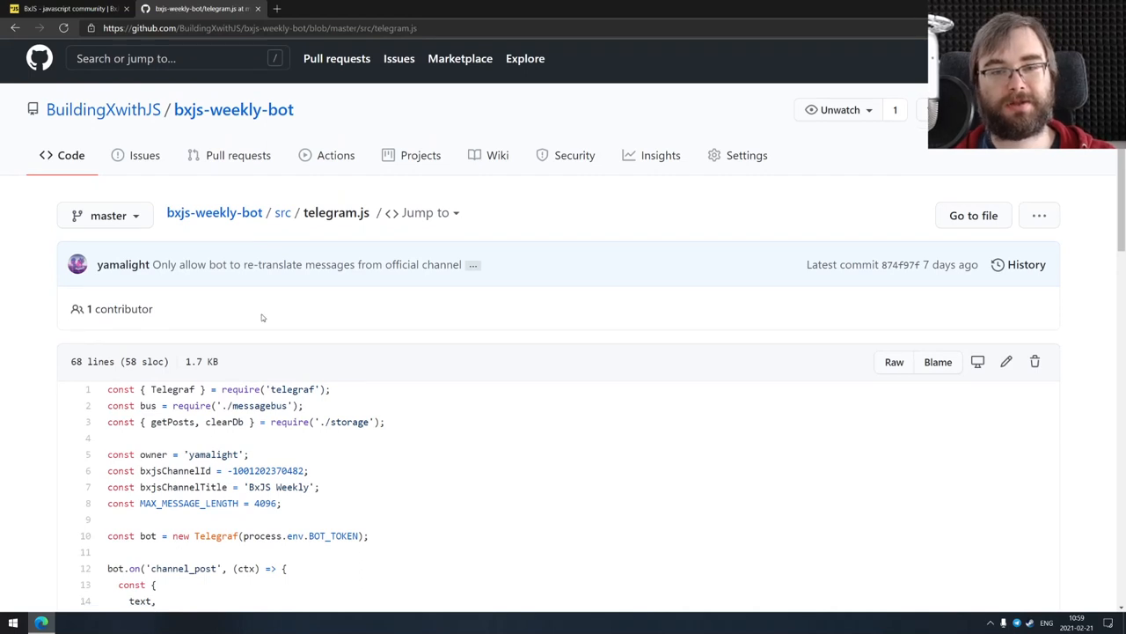
Scroll down through the telegram.js source to read the code fix
scroll(down, 3)
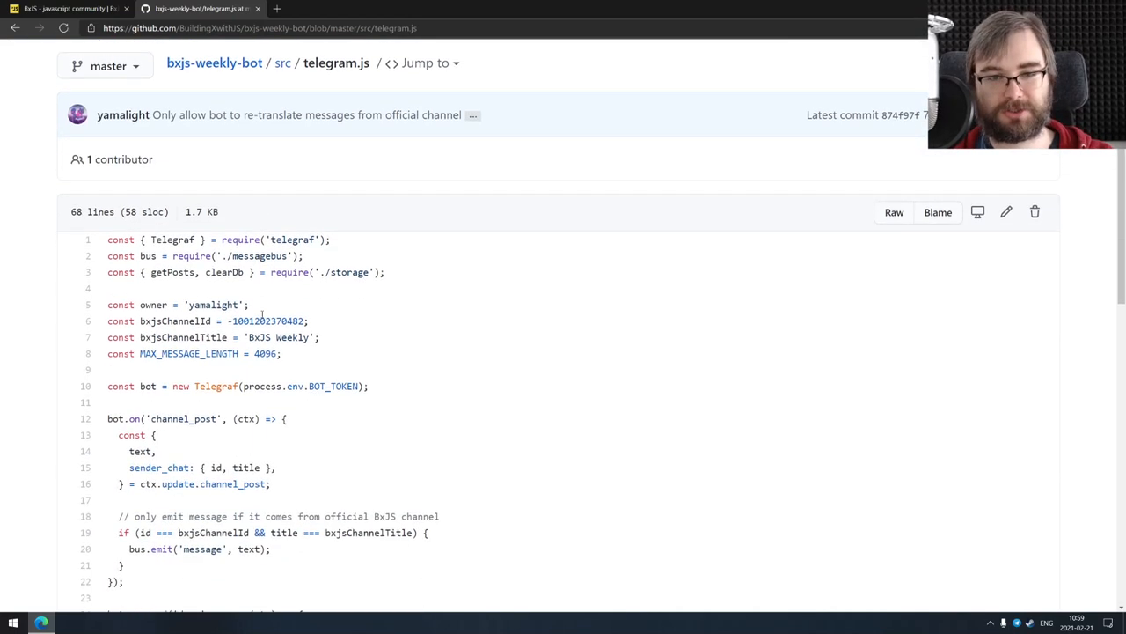
scroll(down, 3)
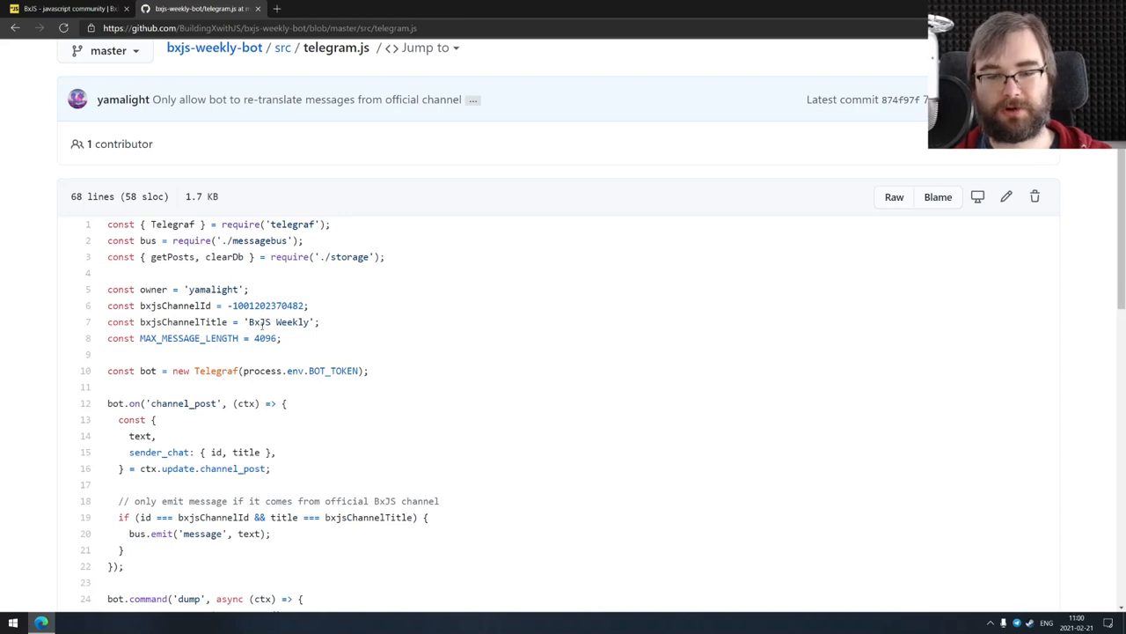
scroll(down, 3)
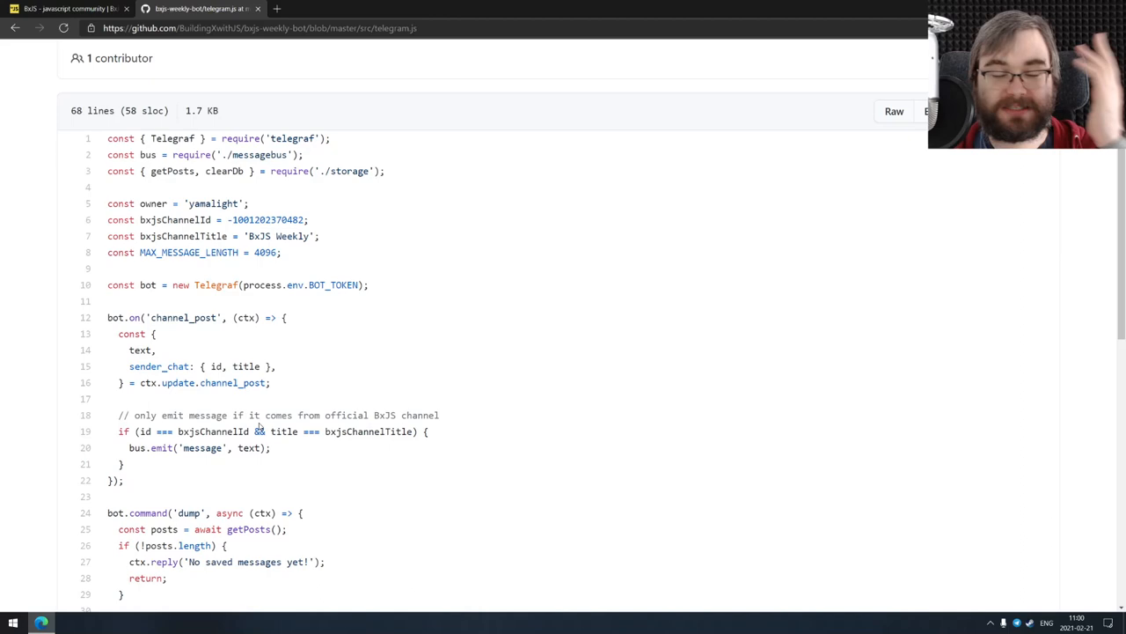
scroll(down, 3)
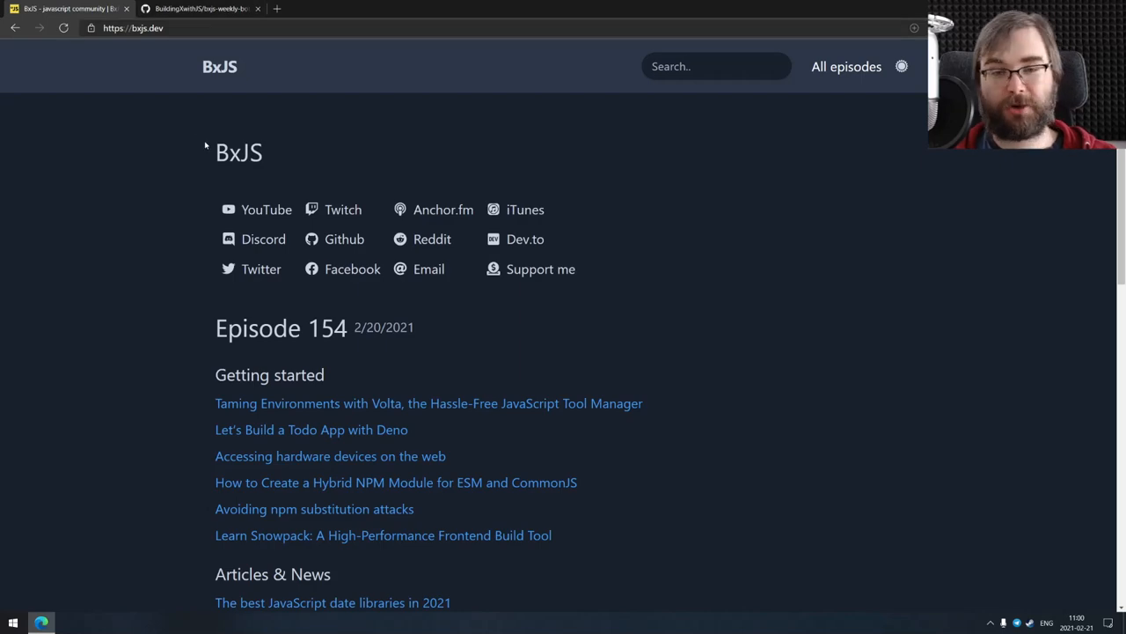
click(197, 8)
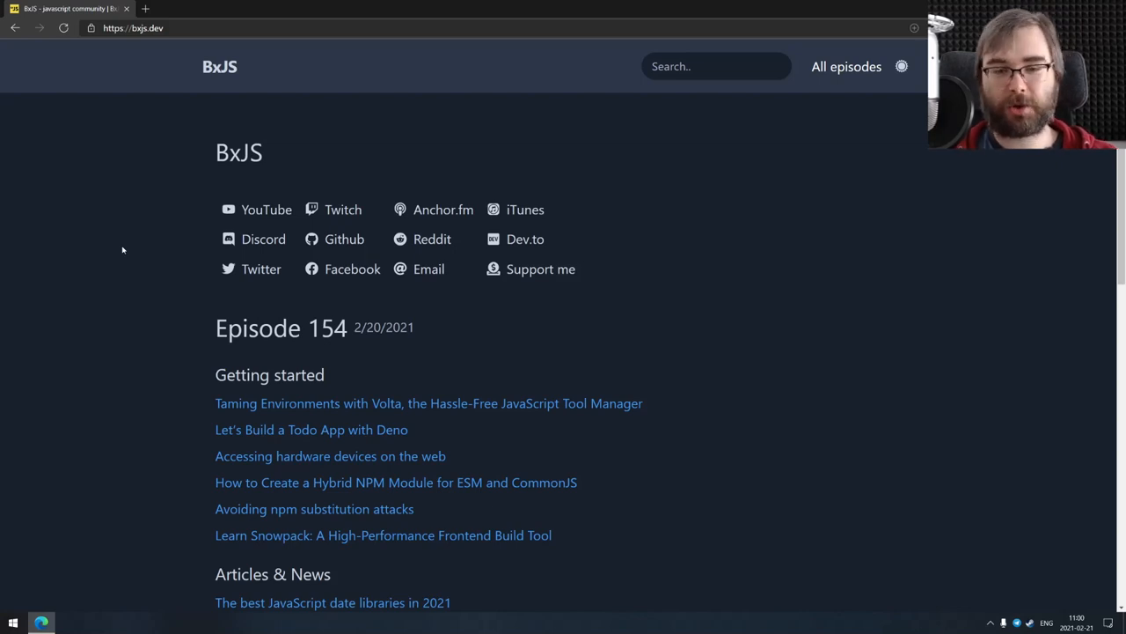
scroll(down, 3)
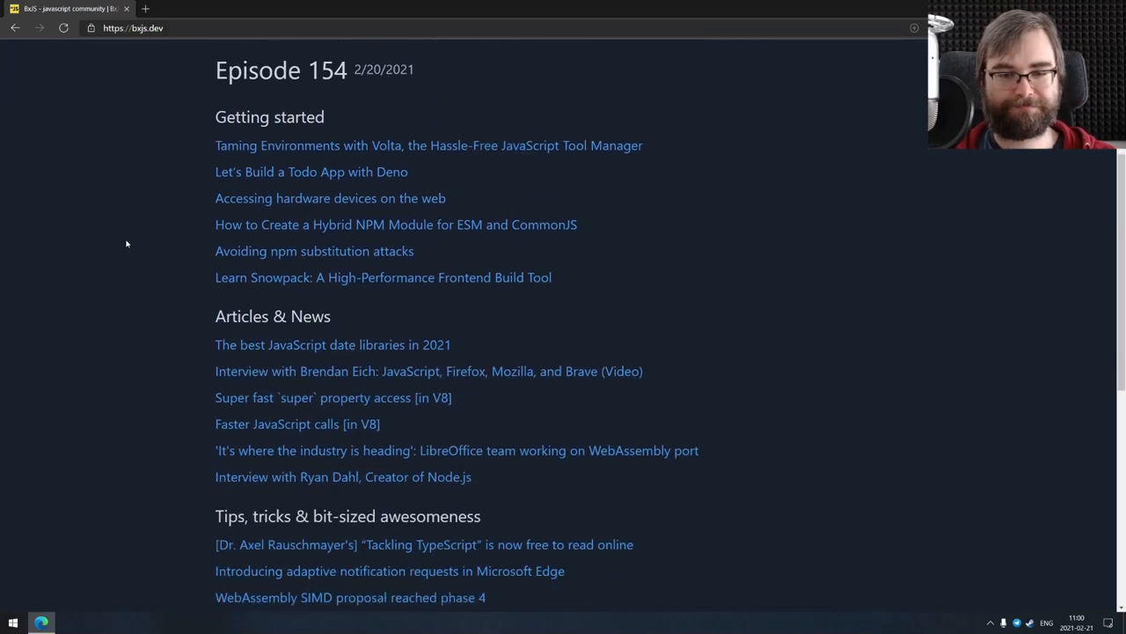
scroll(down, 3)
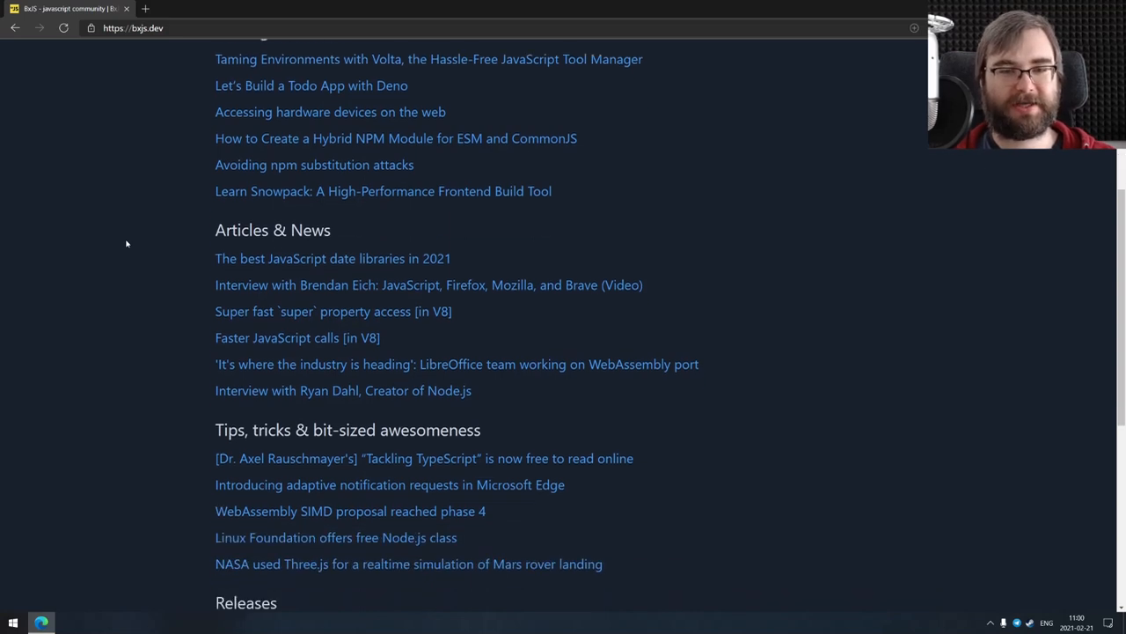
scroll(down, 3)
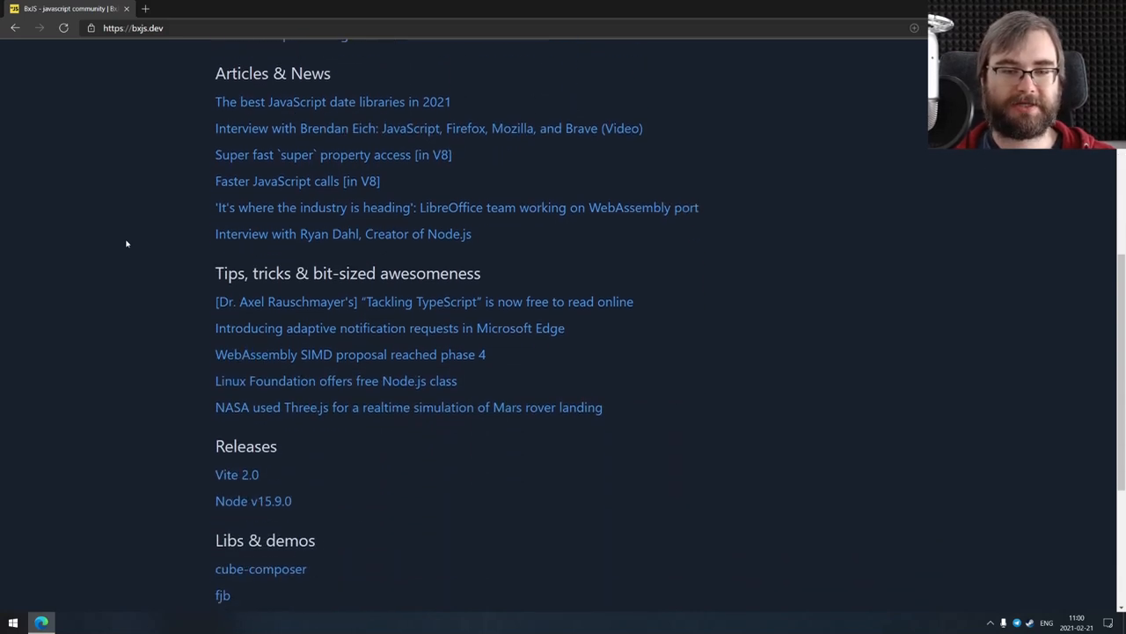
scroll(down, 3)
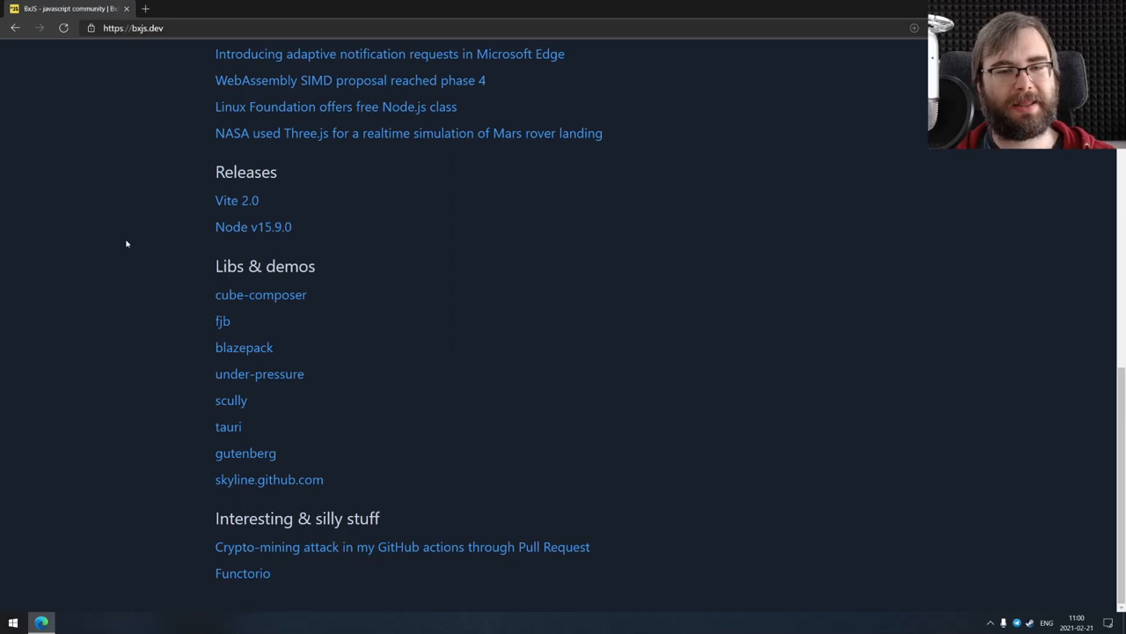
scroll(up, 3)
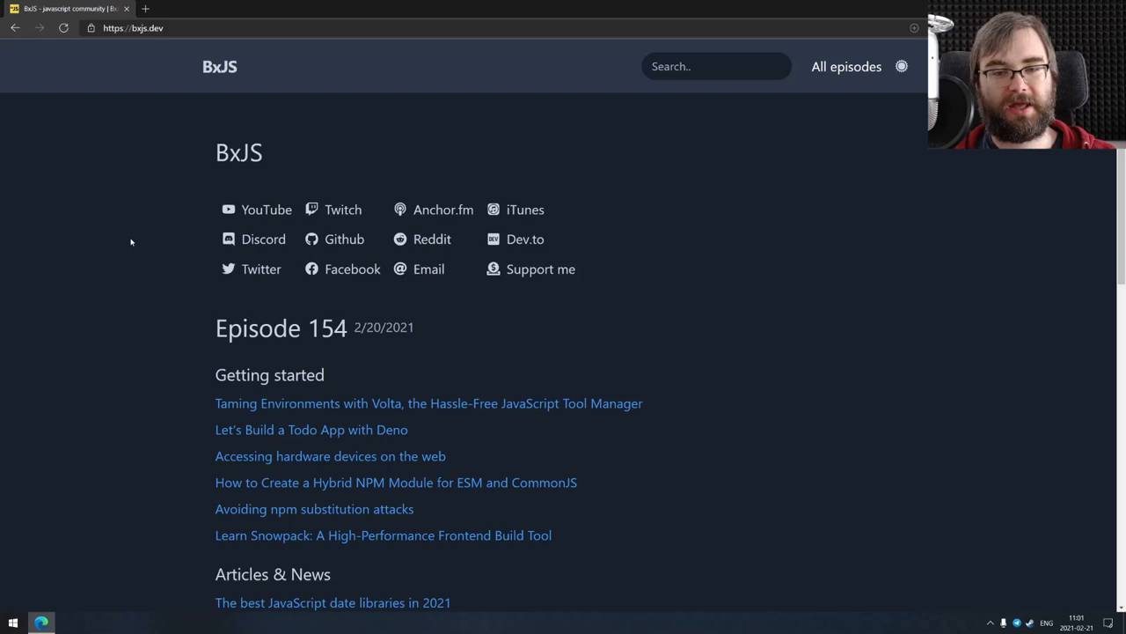
scroll(down, 3)
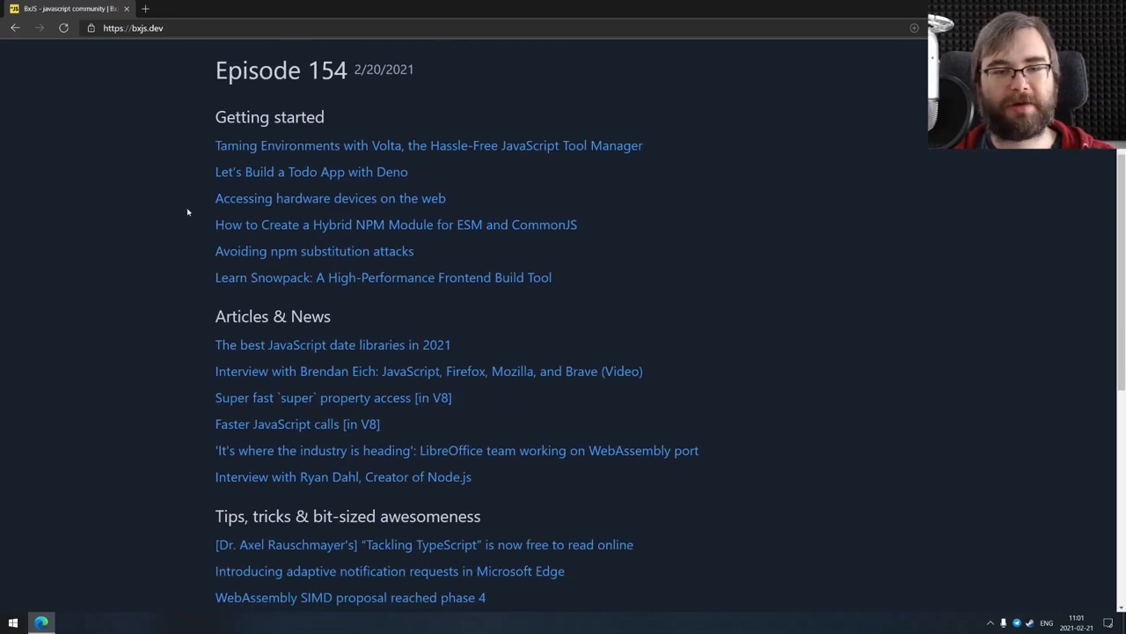
scroll(down, 3)
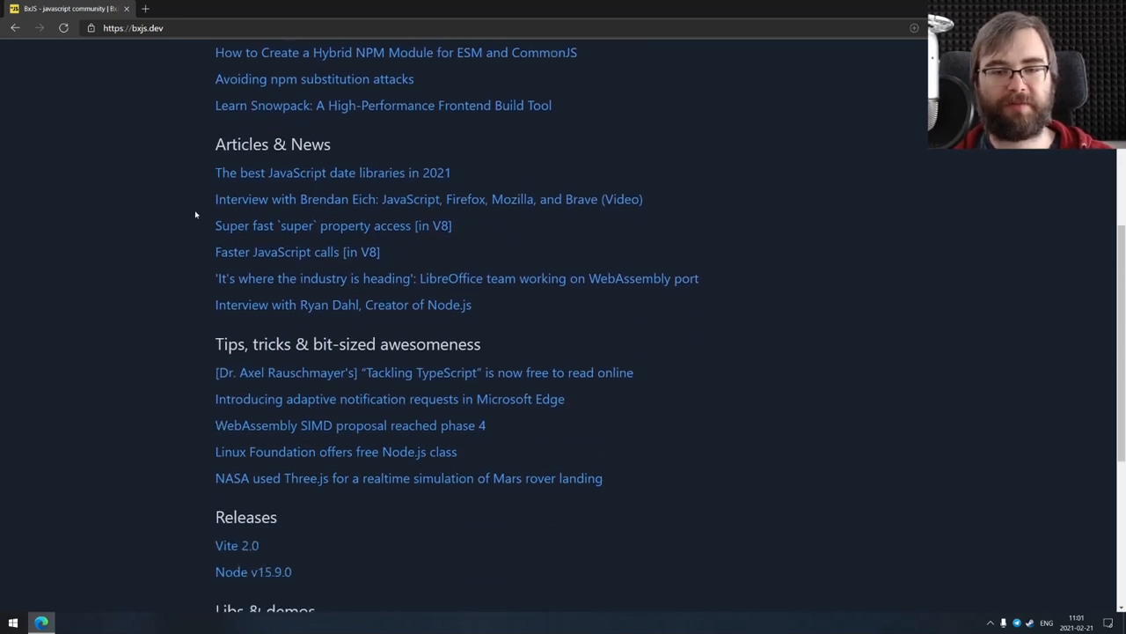
scroll(down, 3)
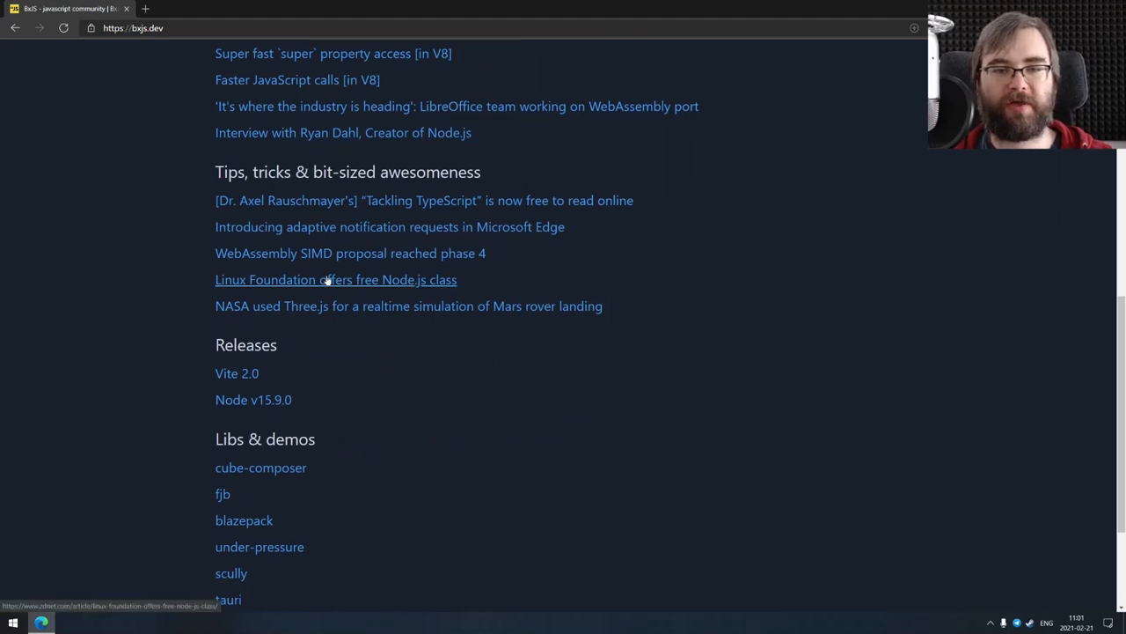
mouse_move(348, 254)
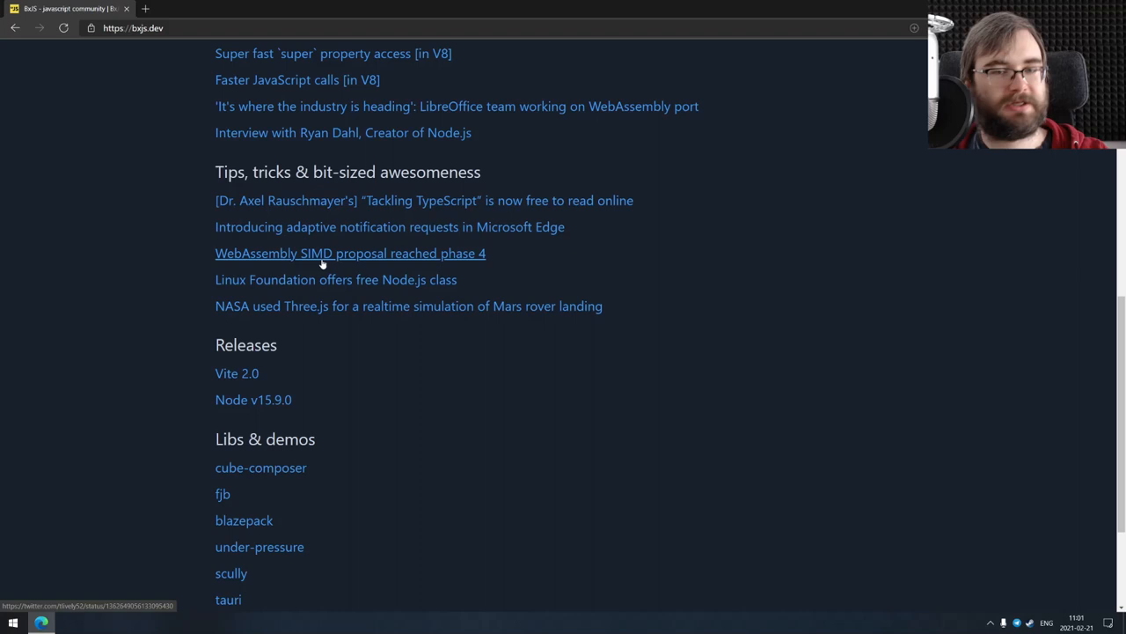
scroll(down, 3)
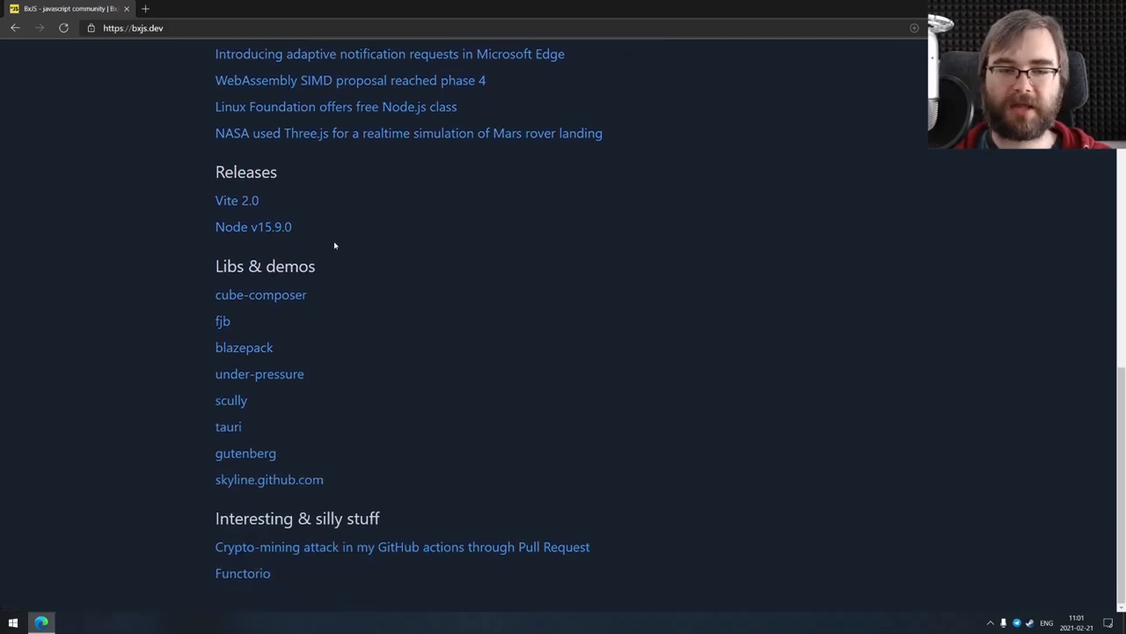
mouse_move(337, 232)
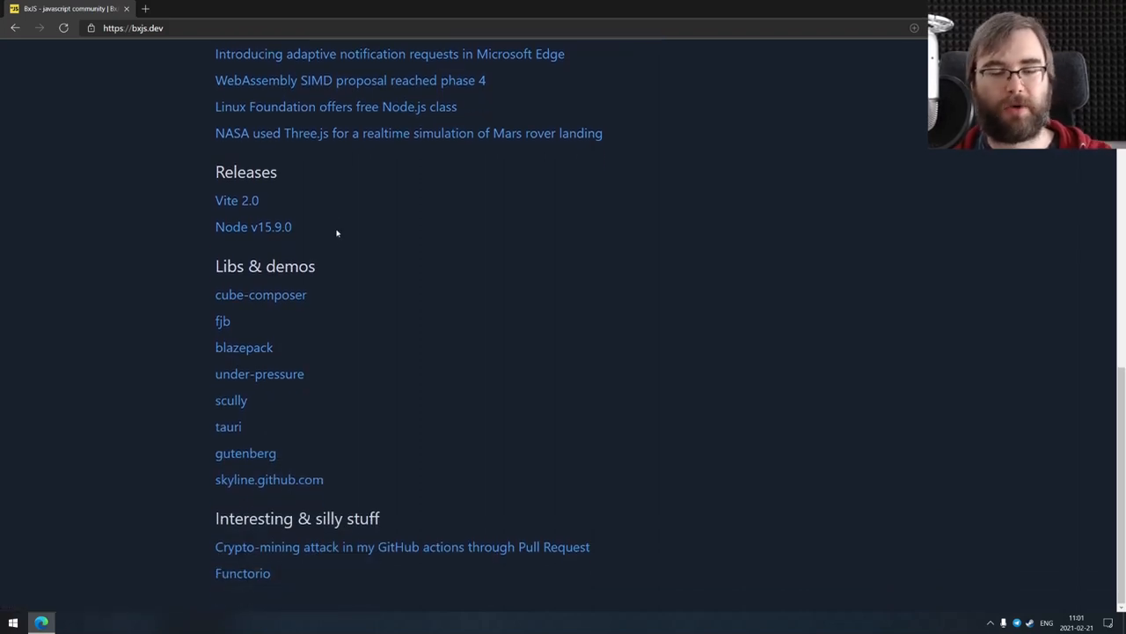
scroll(up, 3)
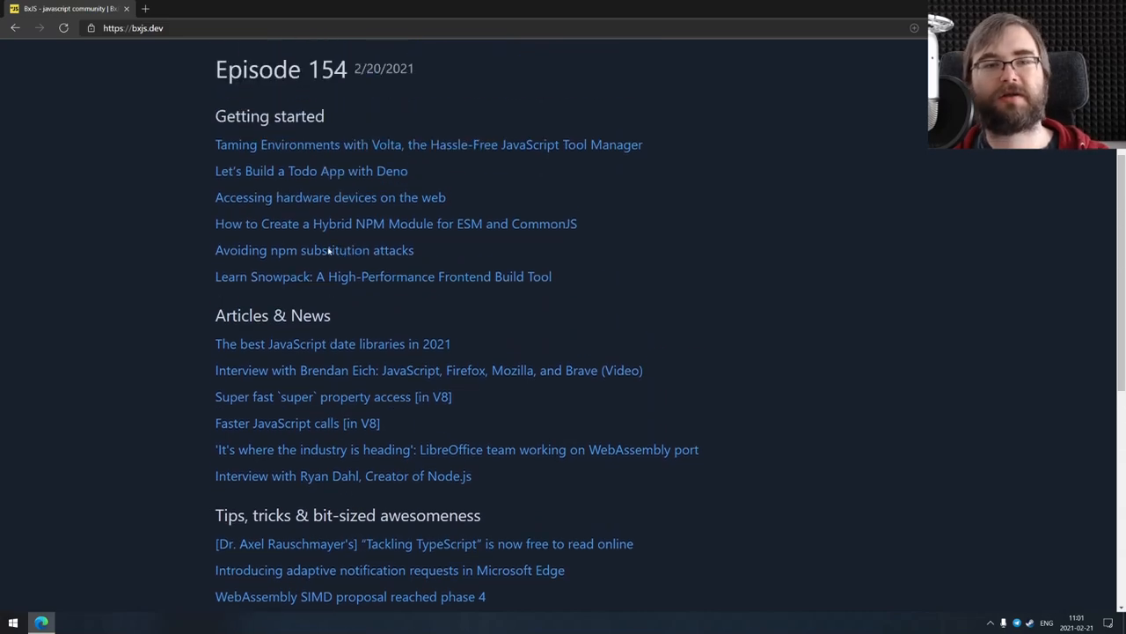
scroll(down, 3)
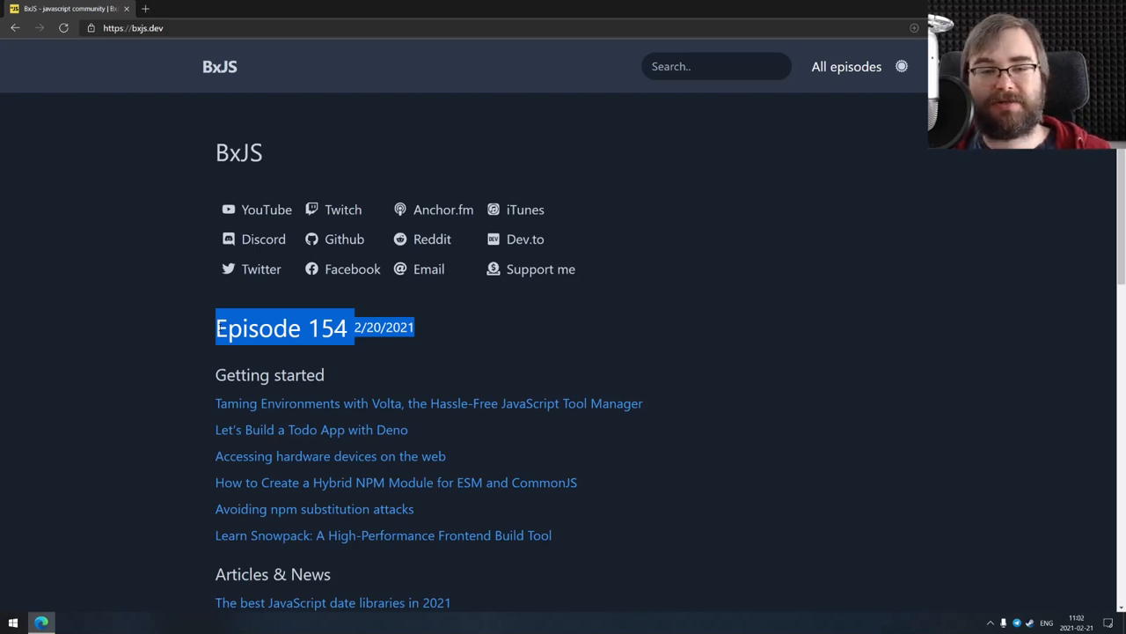
mouse_move(257, 348)
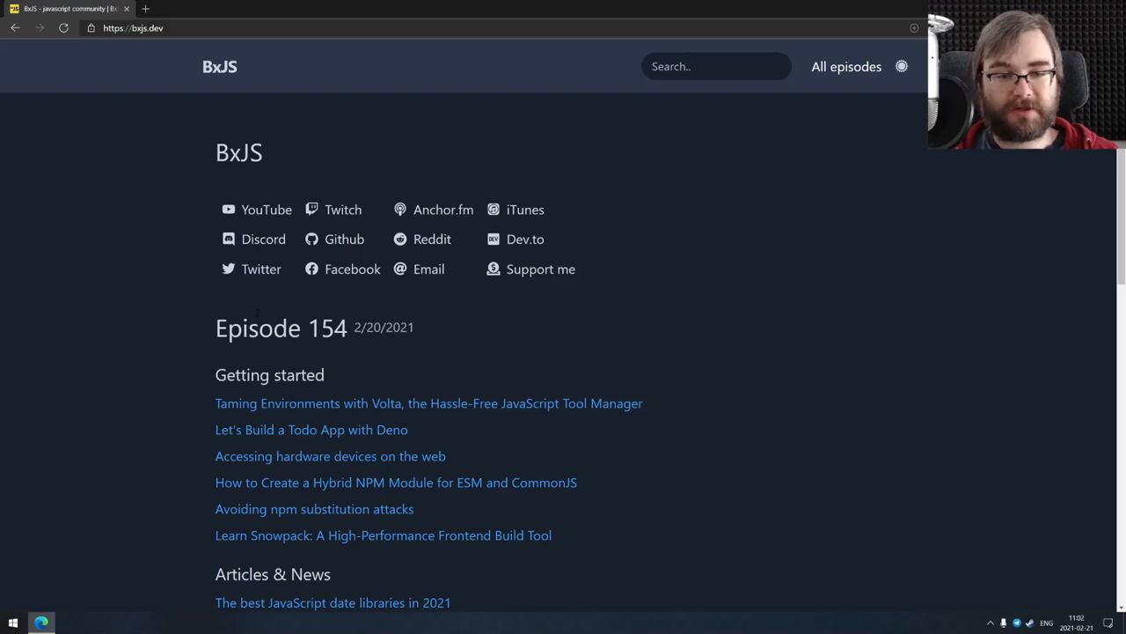
scroll(down, 3)
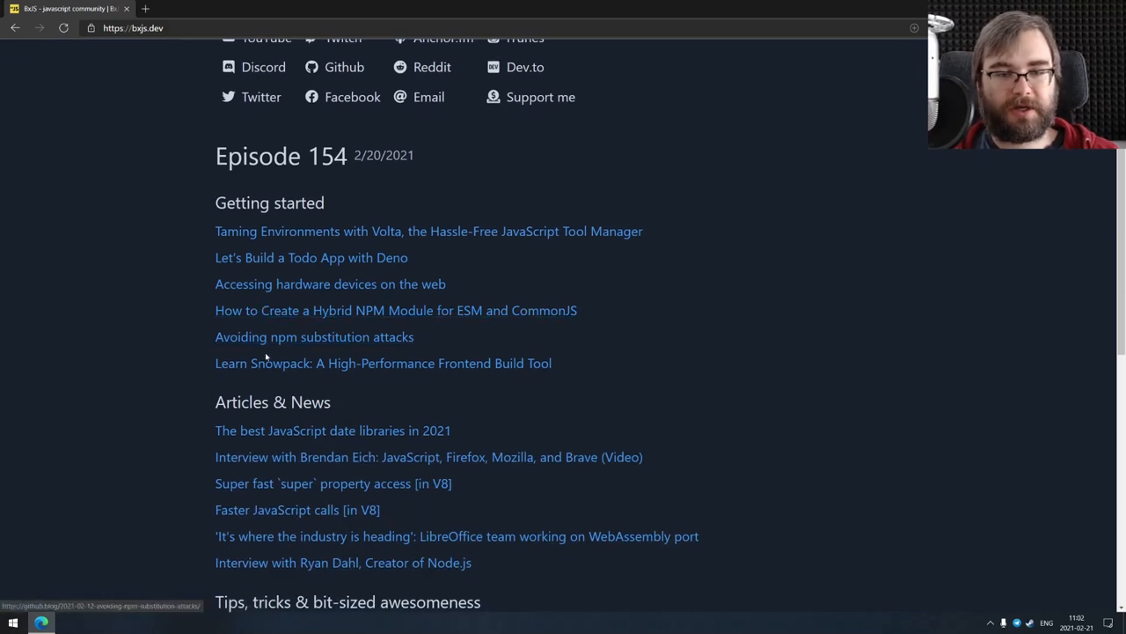
scroll(down, 3)
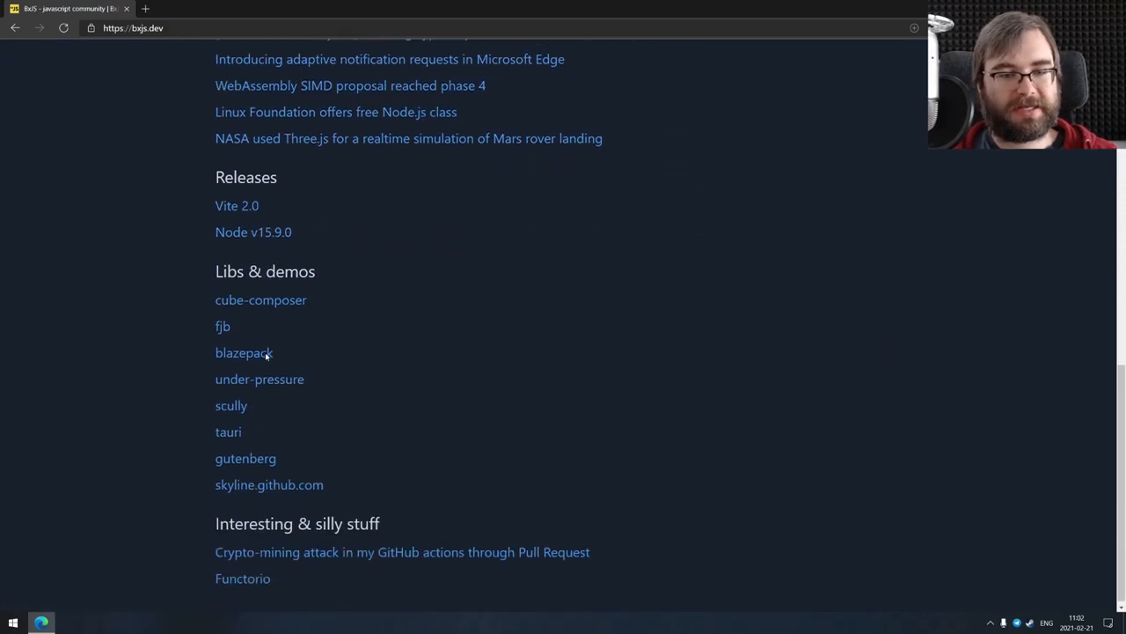
scroll(up, 3)
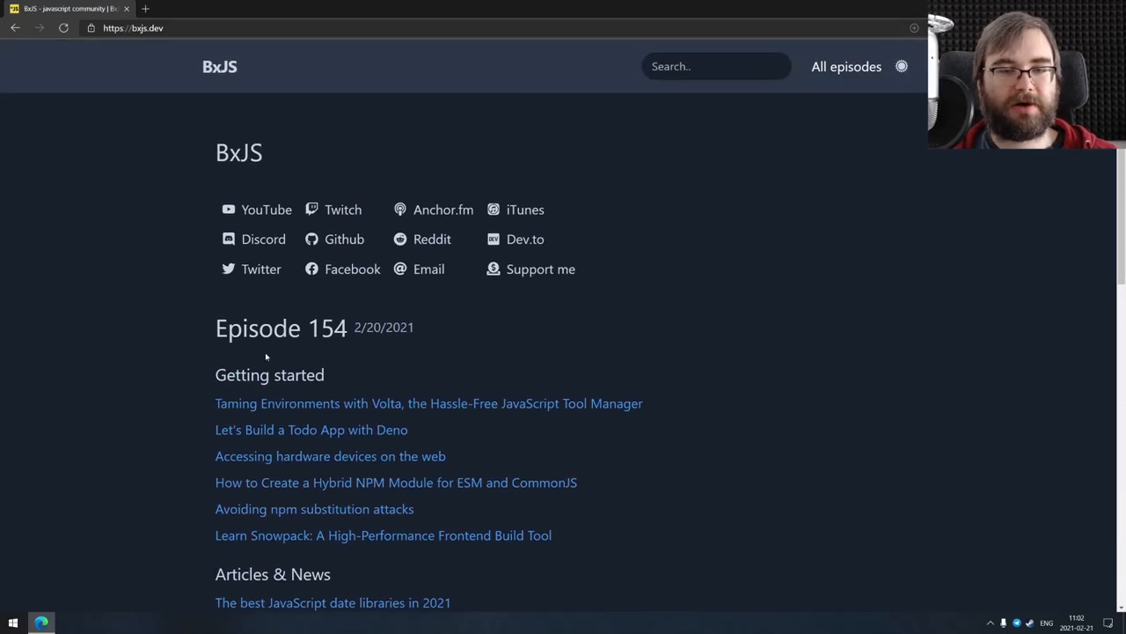
mouse_move(267, 356)
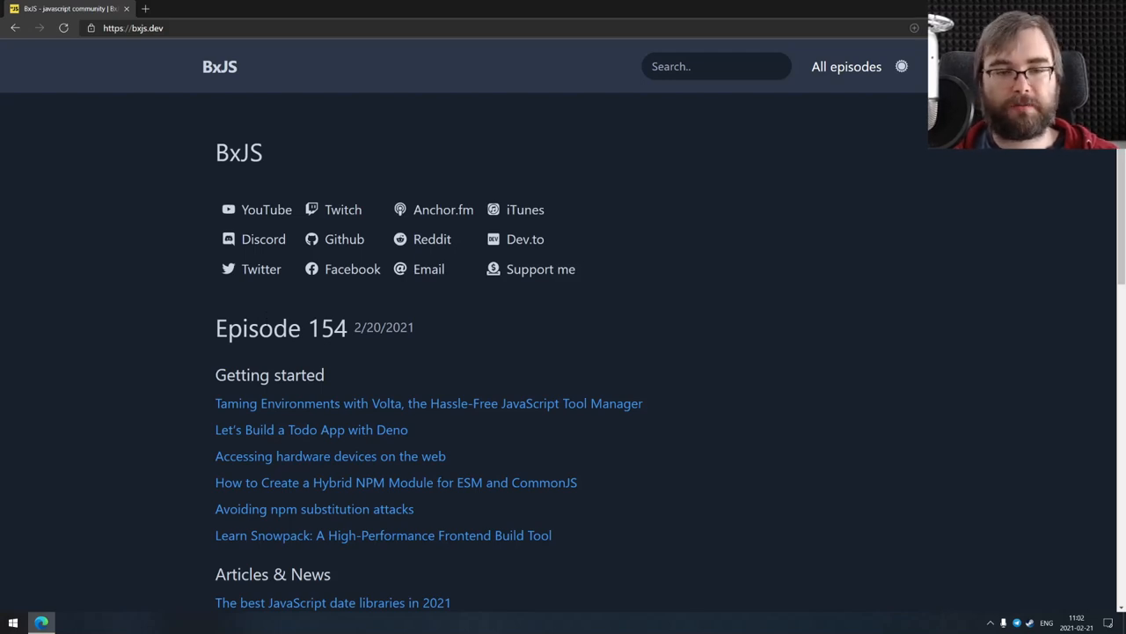
scroll(down, 3)
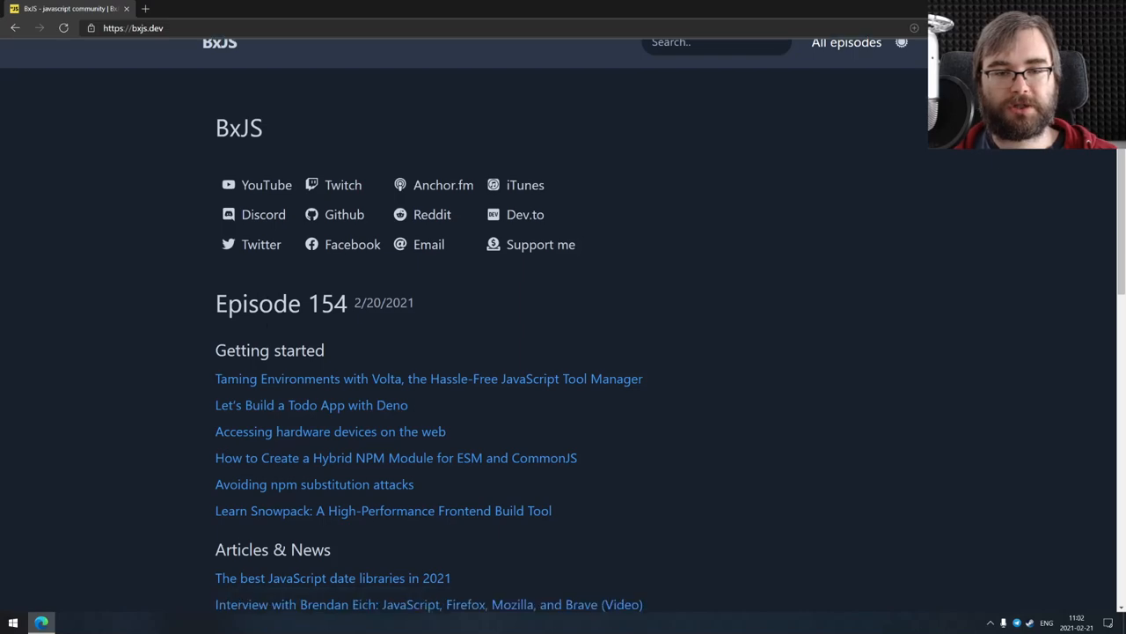
scroll(down, 3)
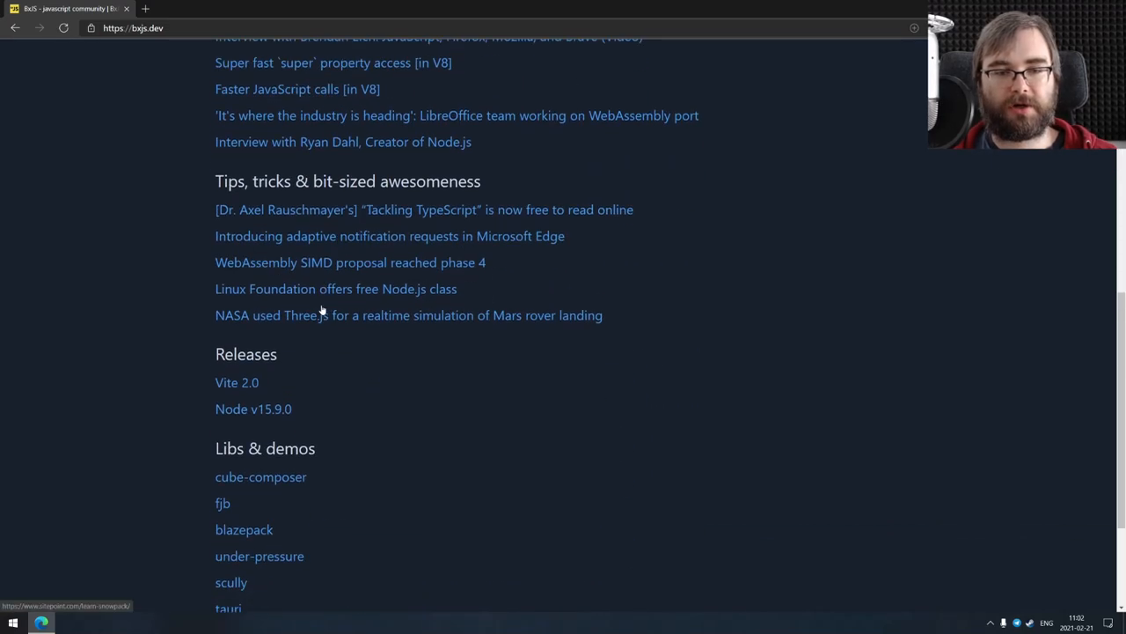
scroll(down, 3)
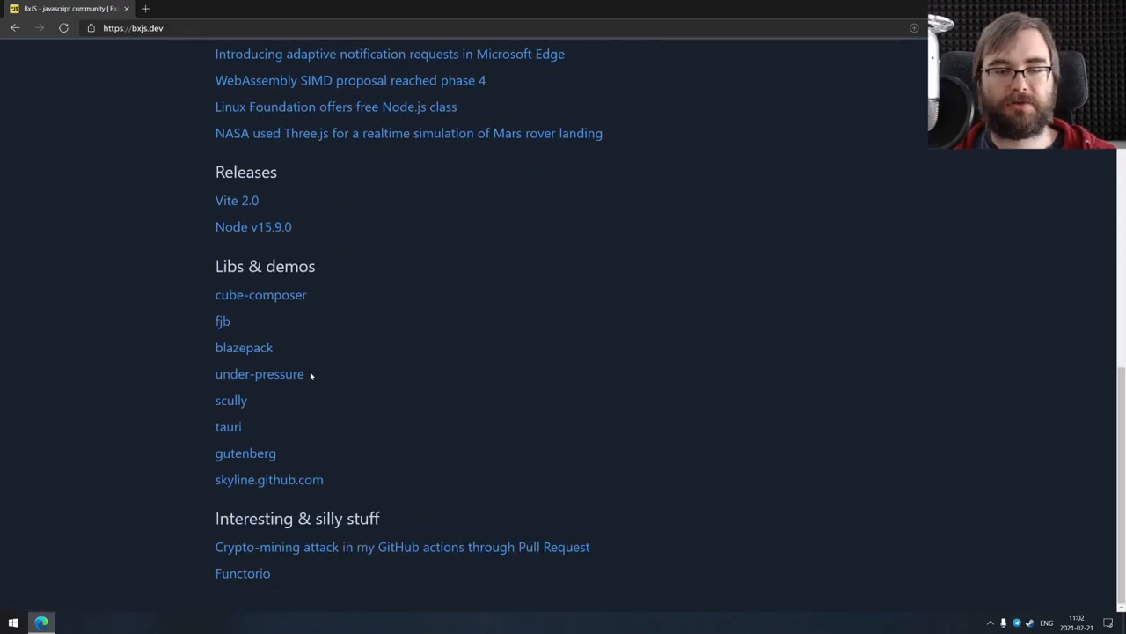
scroll(up, 3)
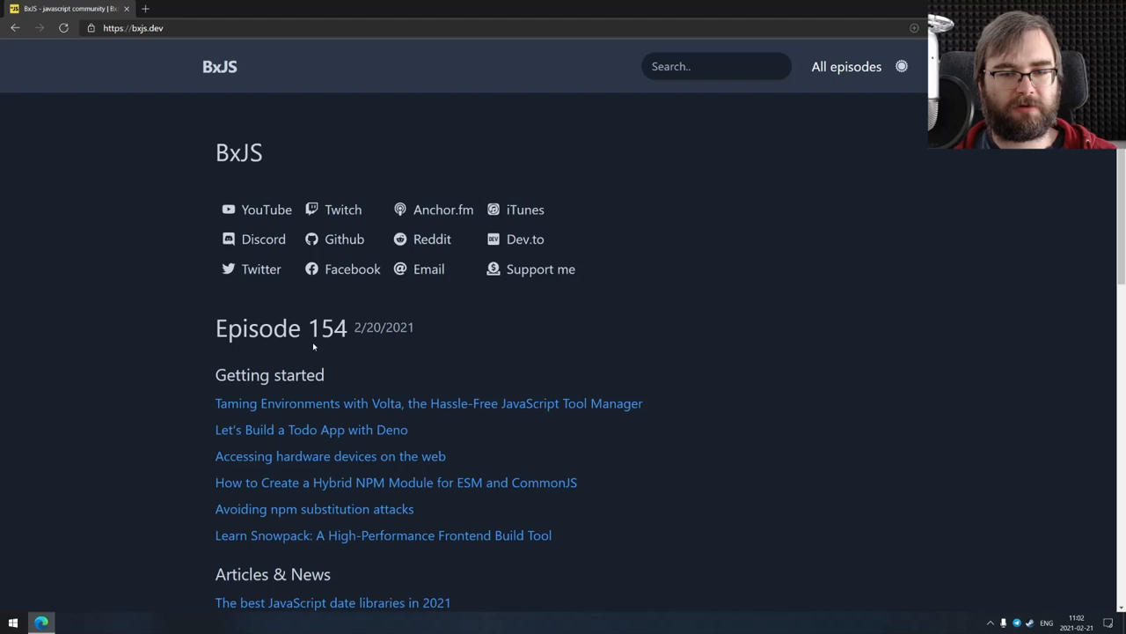
mouse_move(261, 267)
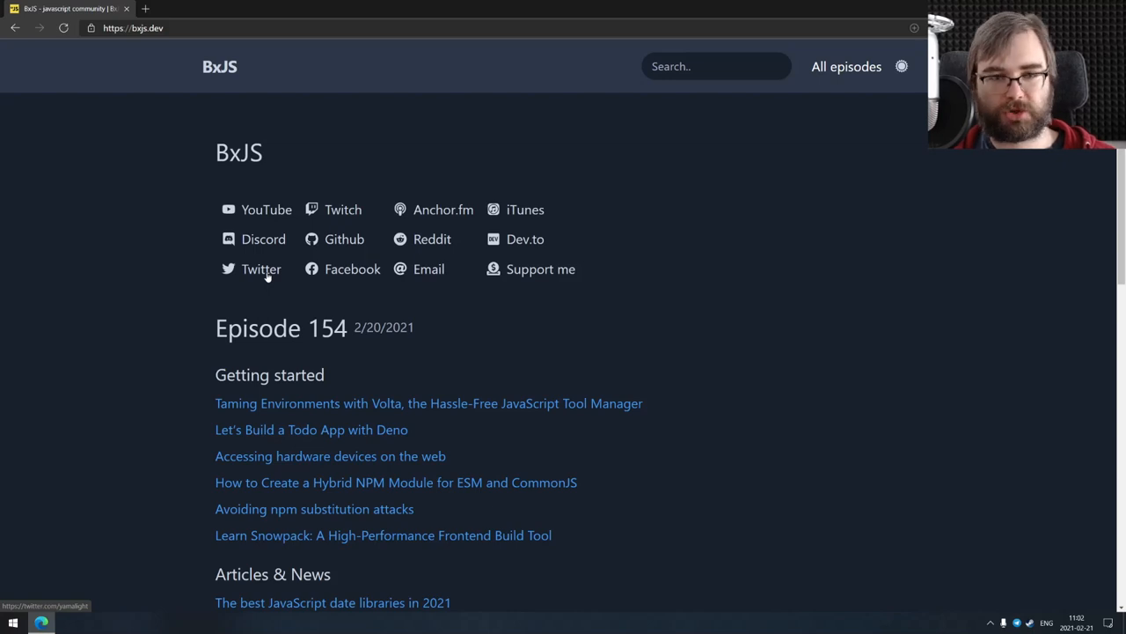
mouse_move(433, 239)
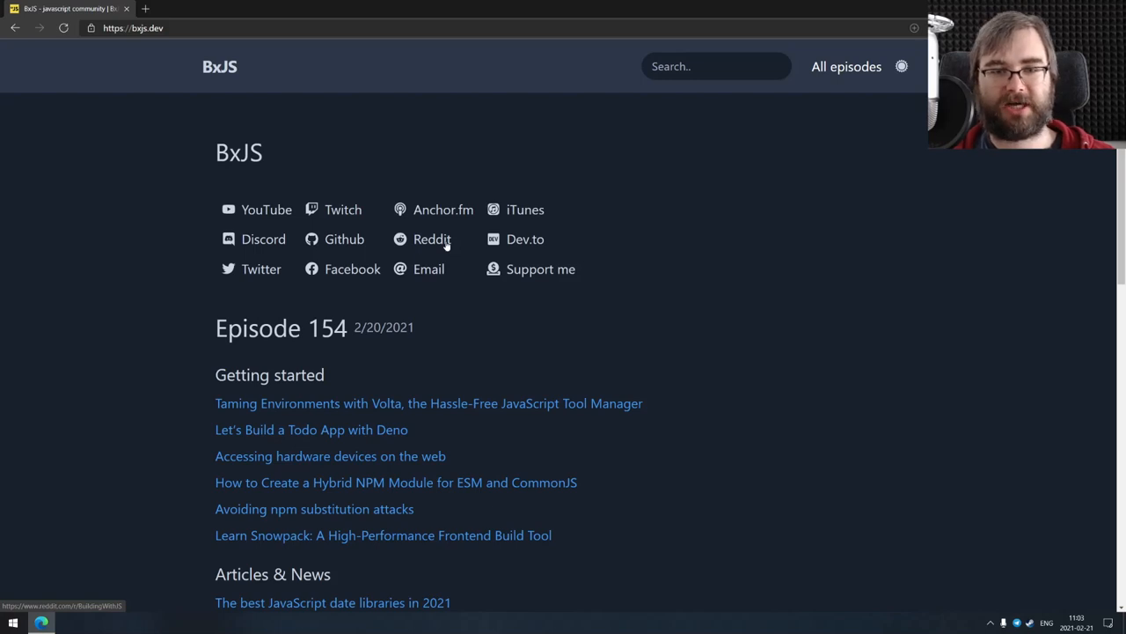
scroll(down, 3)
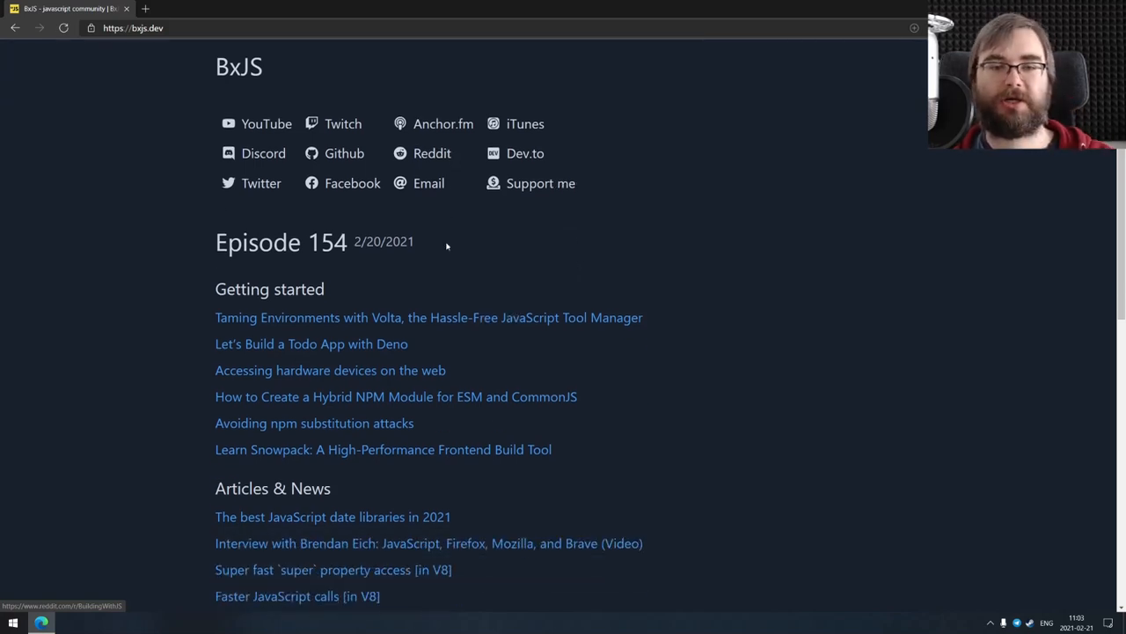
scroll(down, 3)
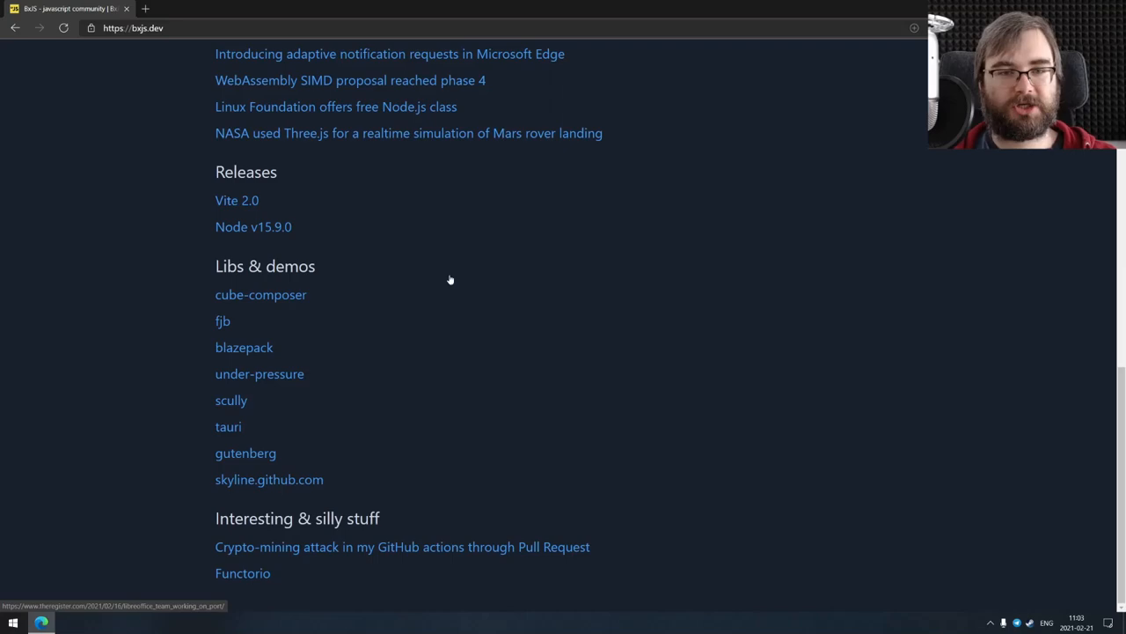